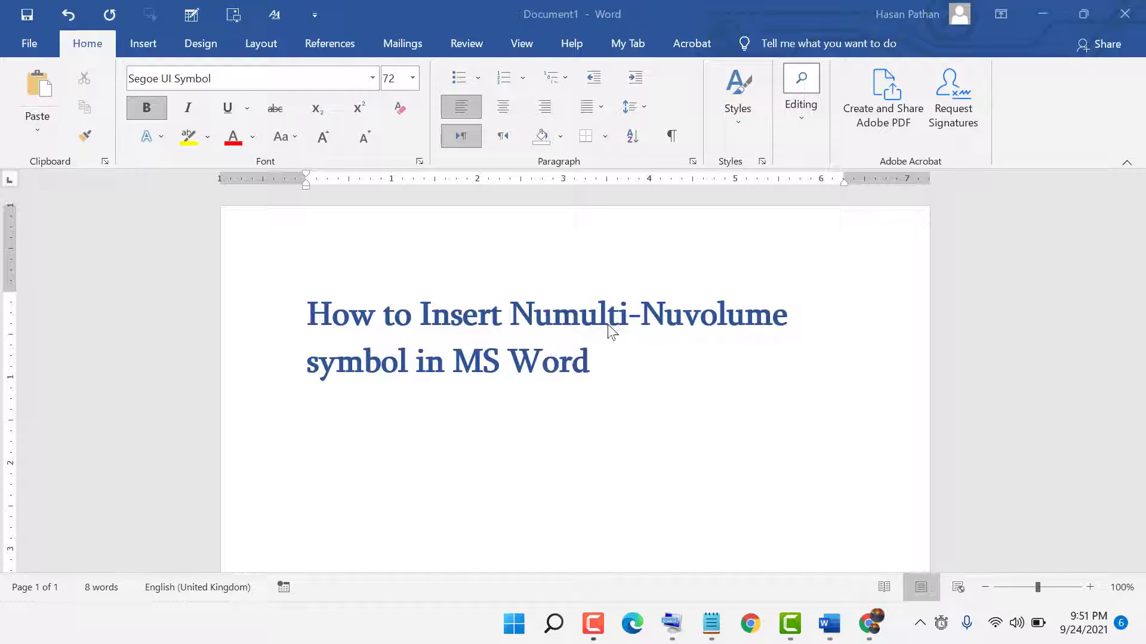
- Insert the Segoe UI Symbol speaker-volume symbol on a new line below the blue title
left_click(143, 43)
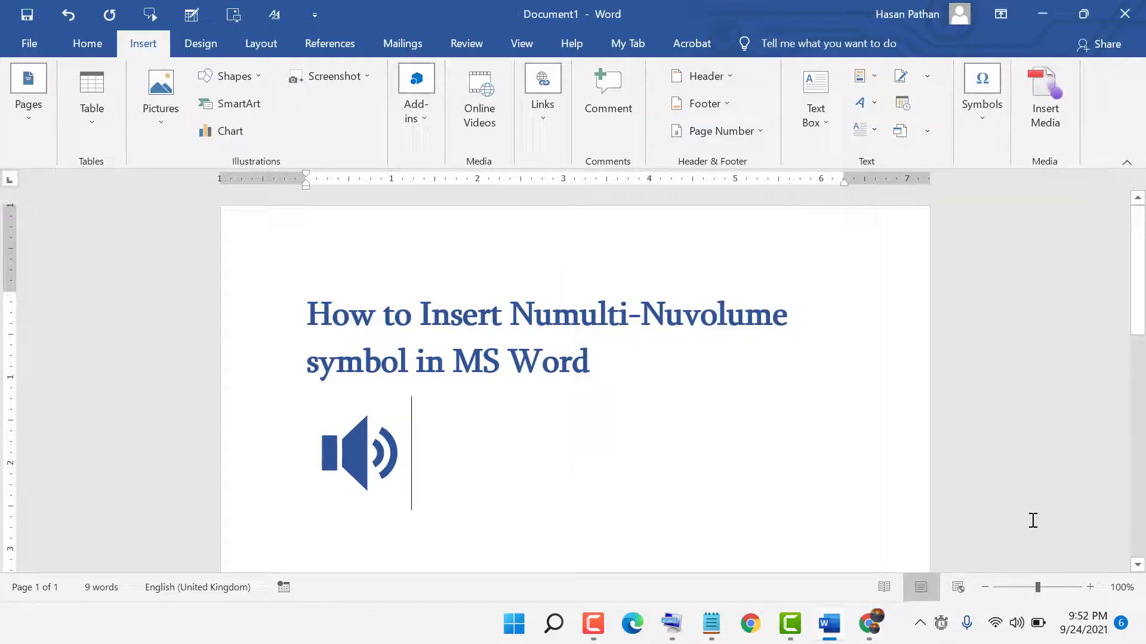